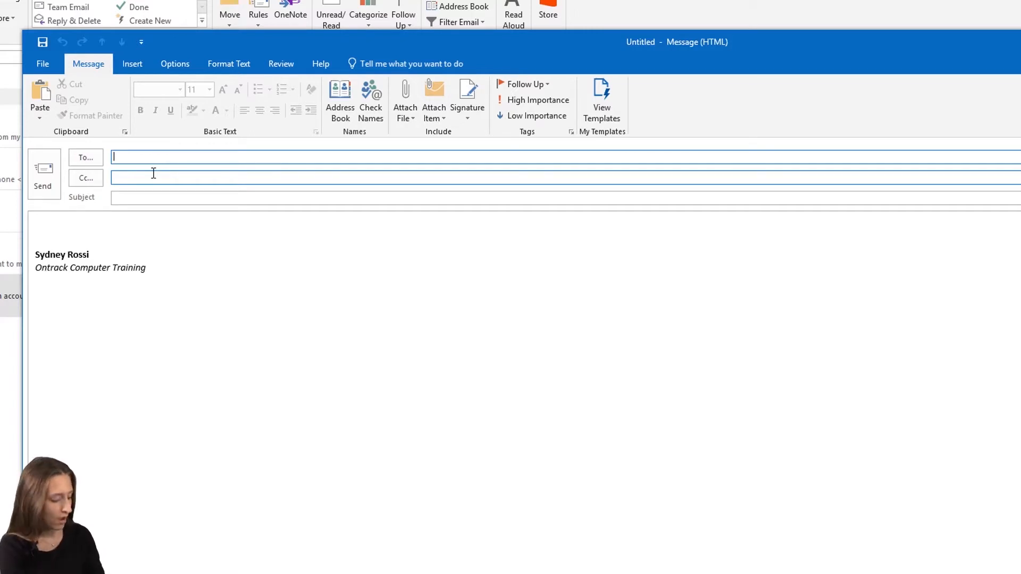
- Add the Wednesday Meetings contact group as recipient from the 'wed' suggestions
text(we)
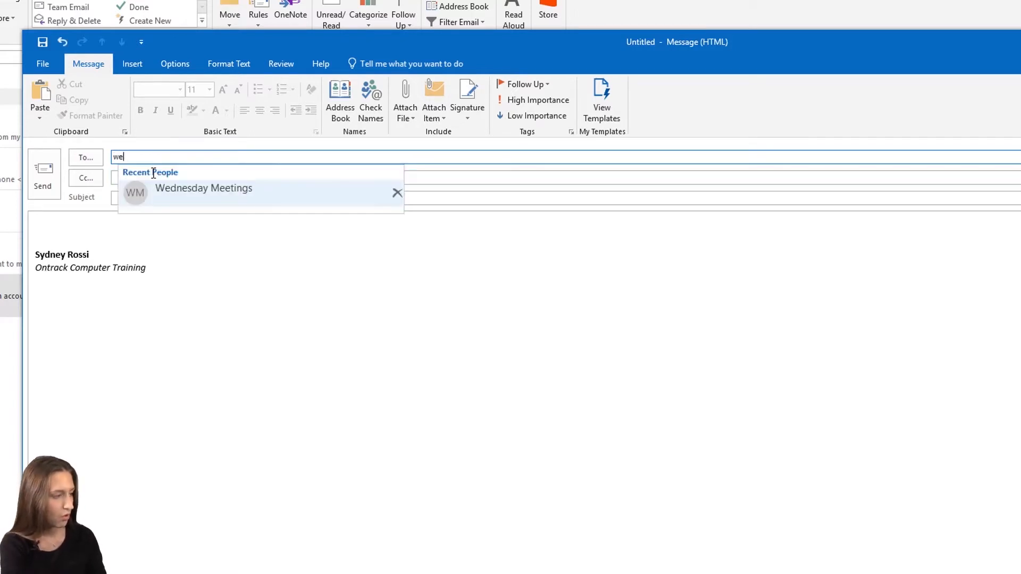
text(d)
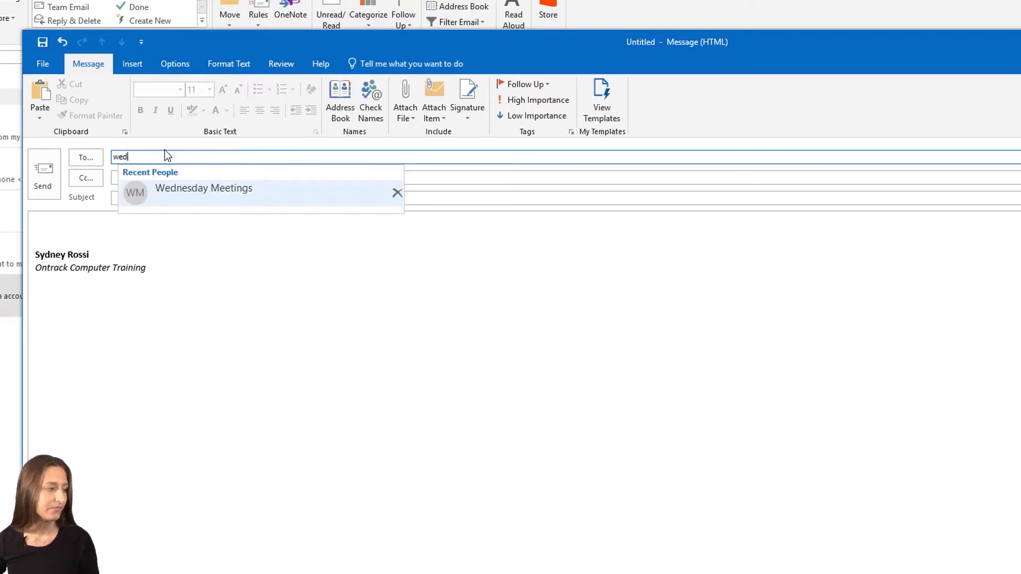
click(203, 188)
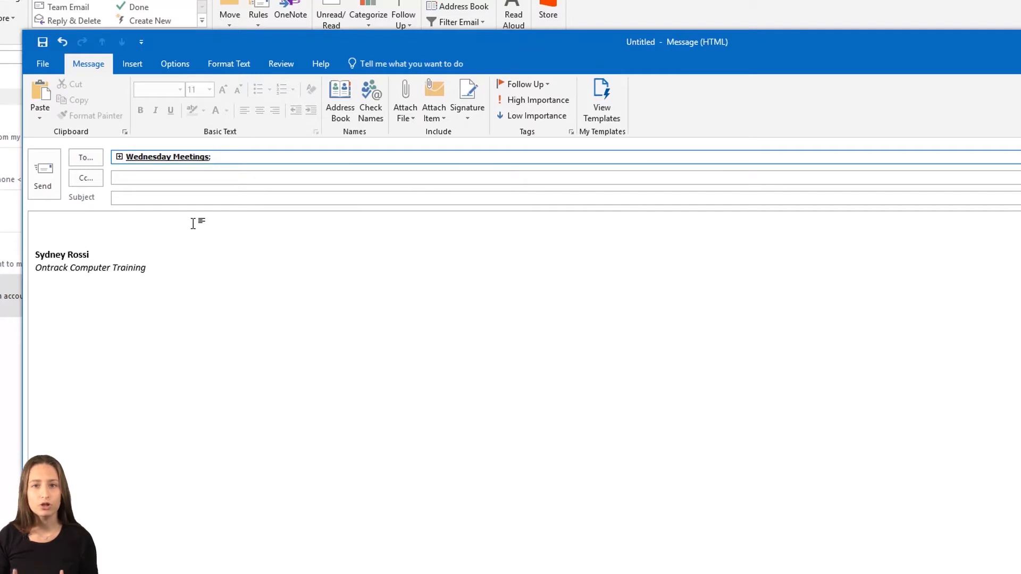
click(212, 157)
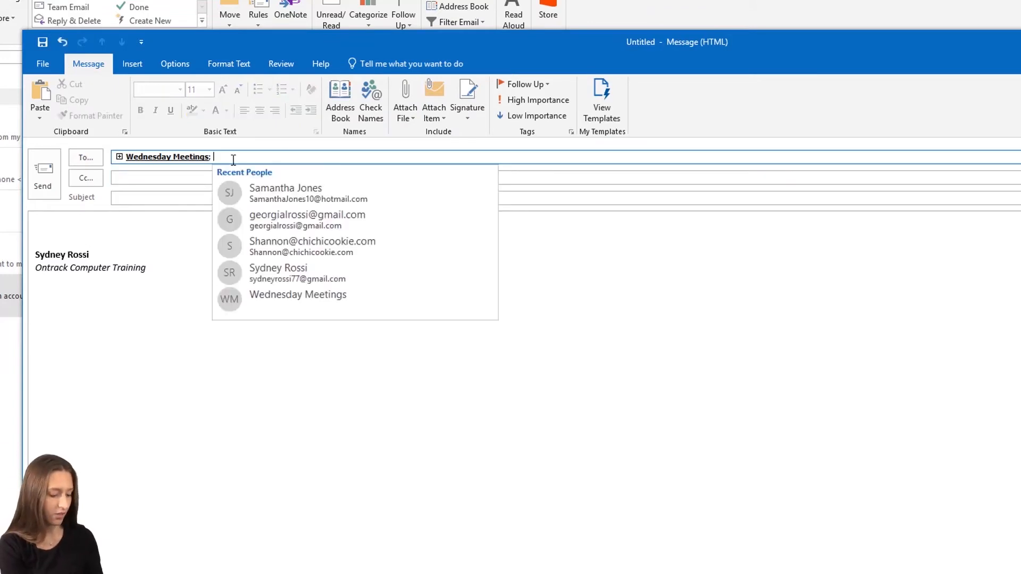
text(sam)
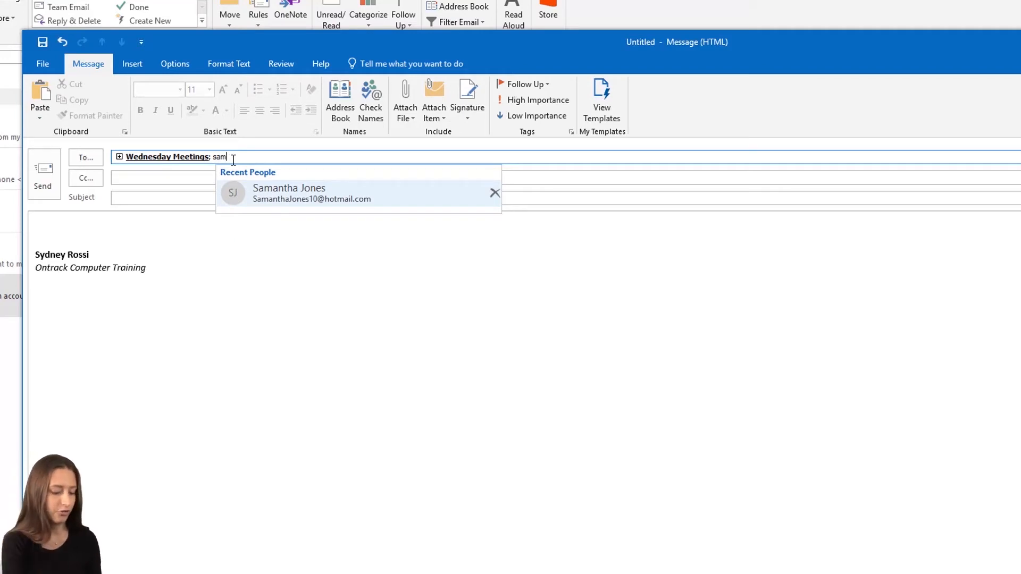
key(Backspace)
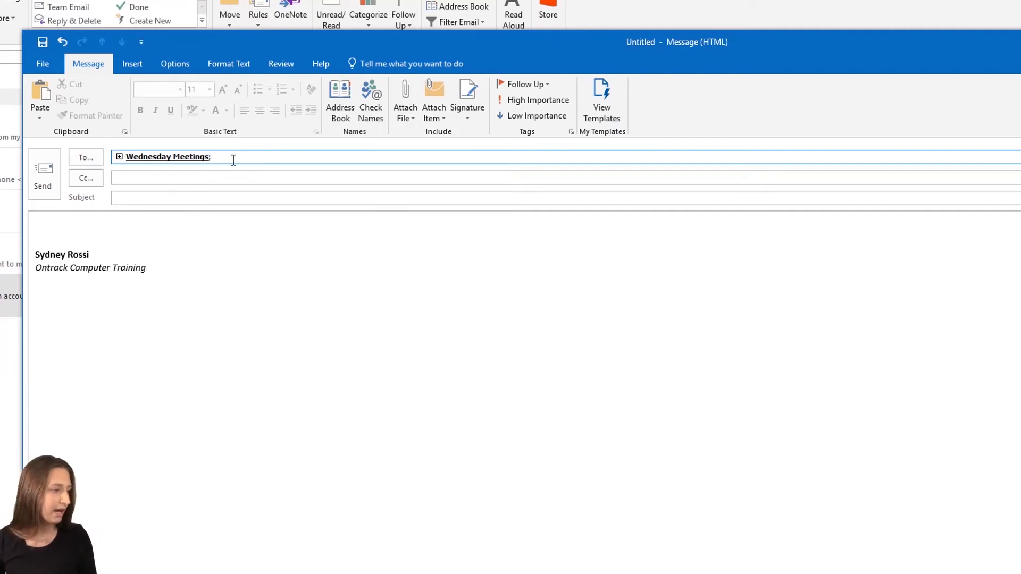
- Enter the subject "Don't forget" and begin the body "Meeting again this"
click(244, 197)
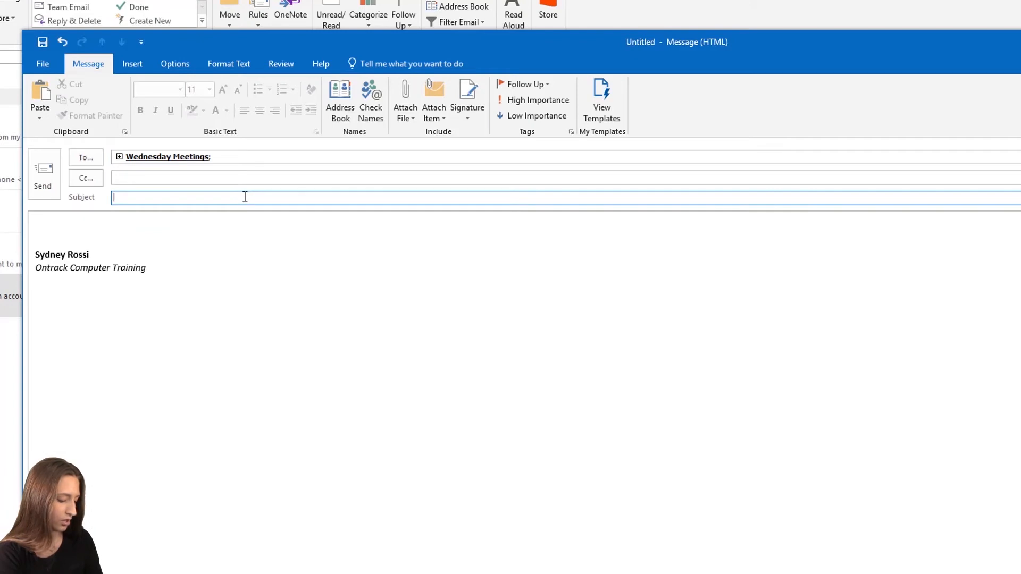
text(Don't f)
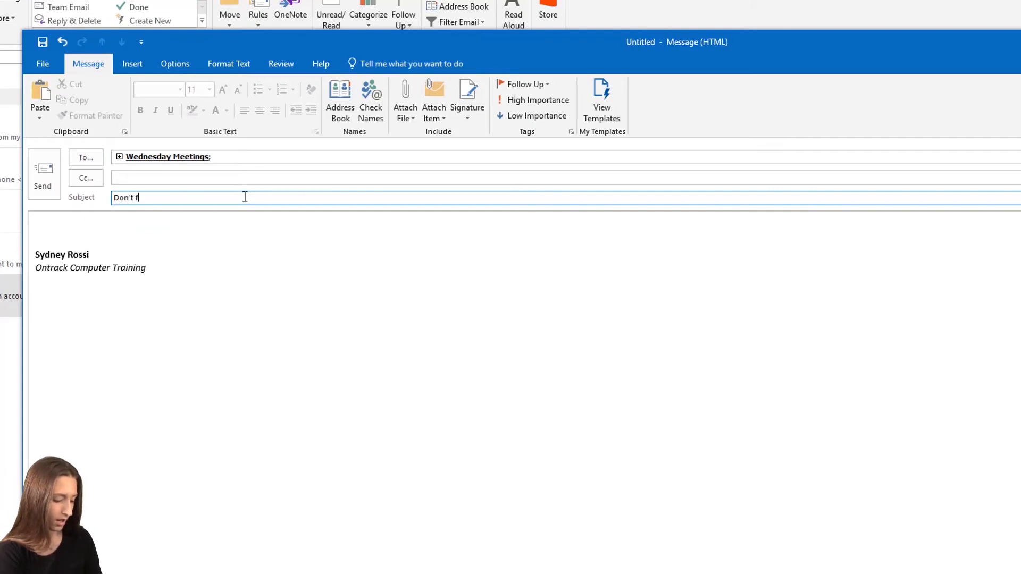
text(orget)
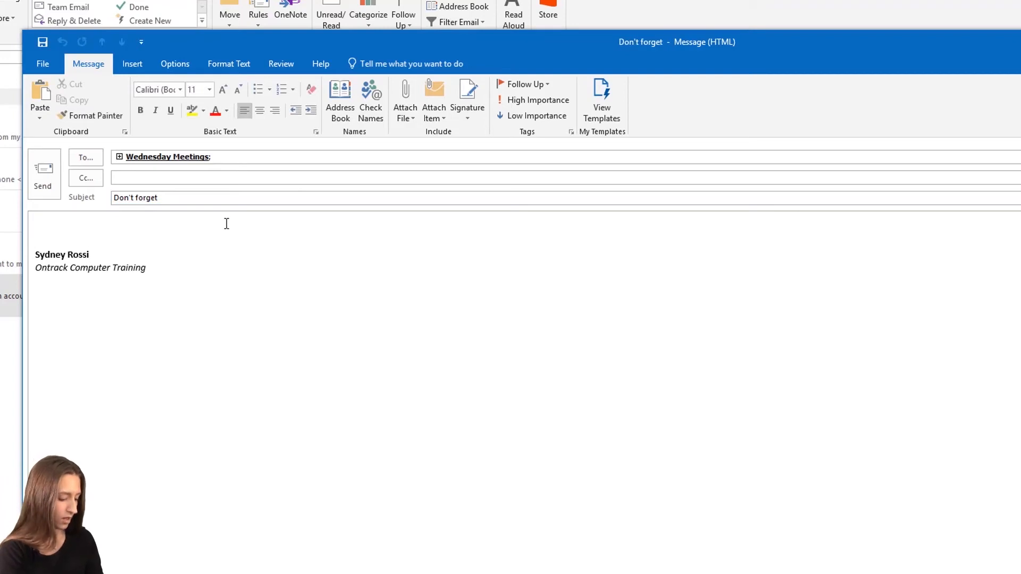
text(Meeting)
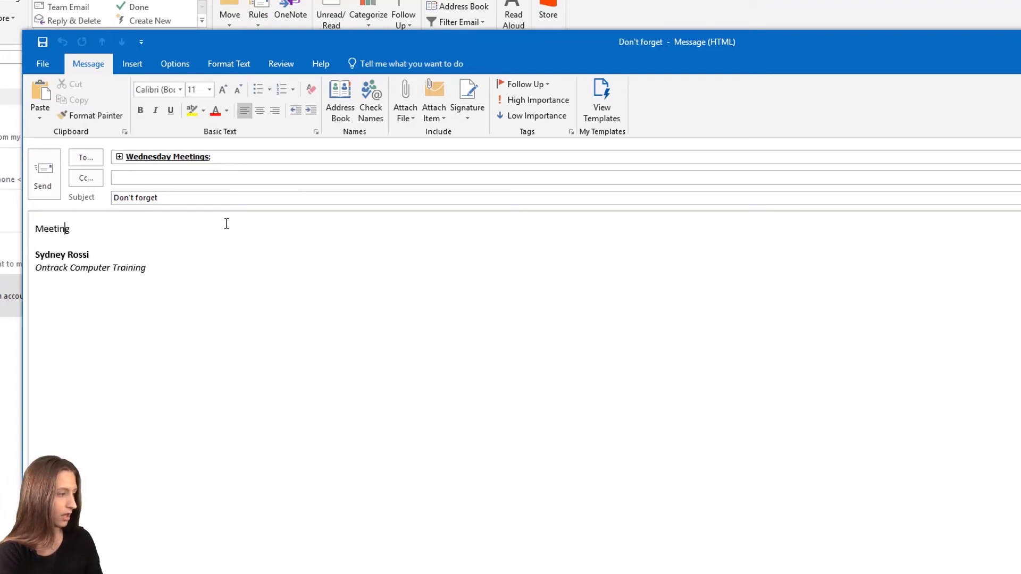
text(again this)
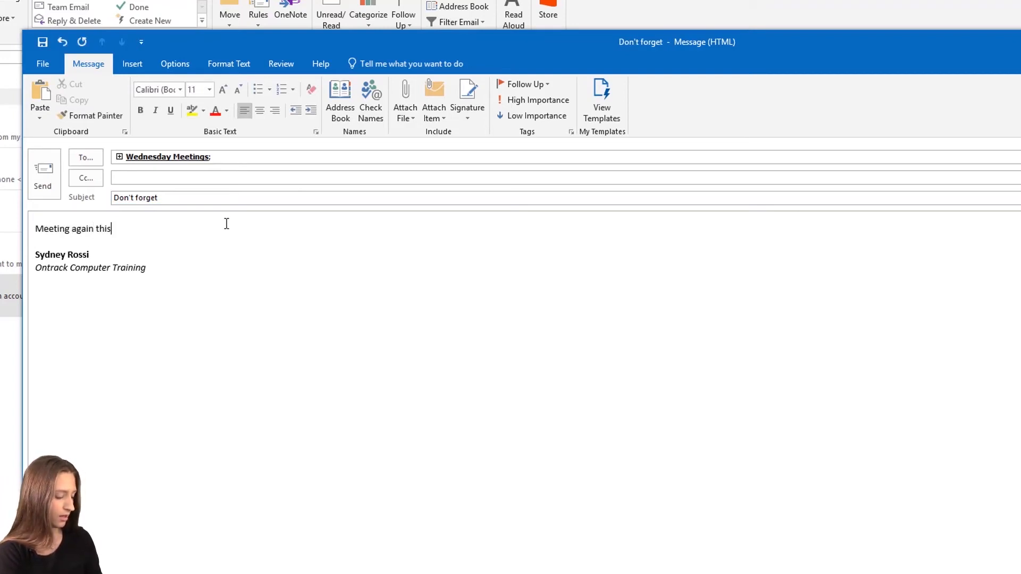